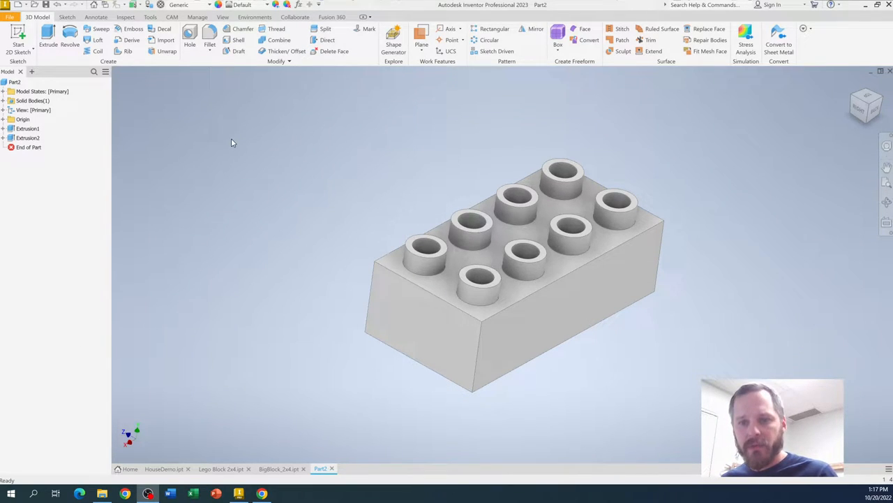
{"action": "mouse_move", "coordinate": [233, 133]}
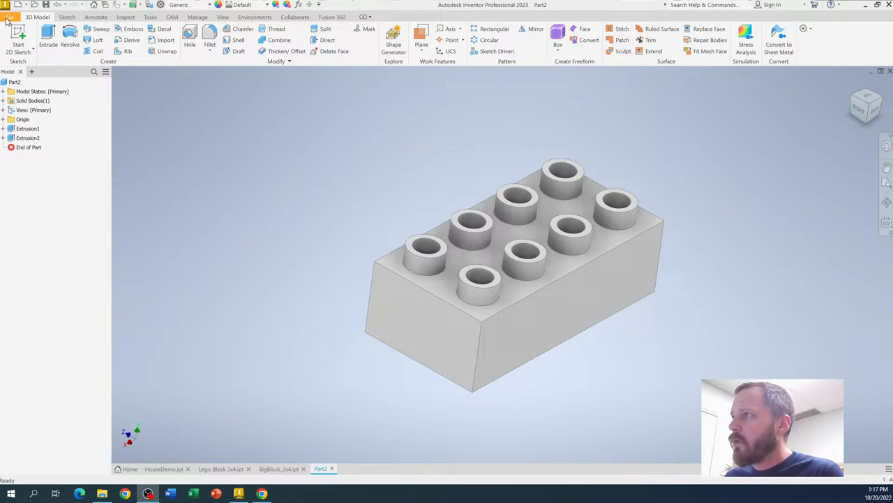
Start Save As for Part2.ipt with Google Drive (G:) as the save location
{"action": "left_click", "coordinate": [9, 17]}
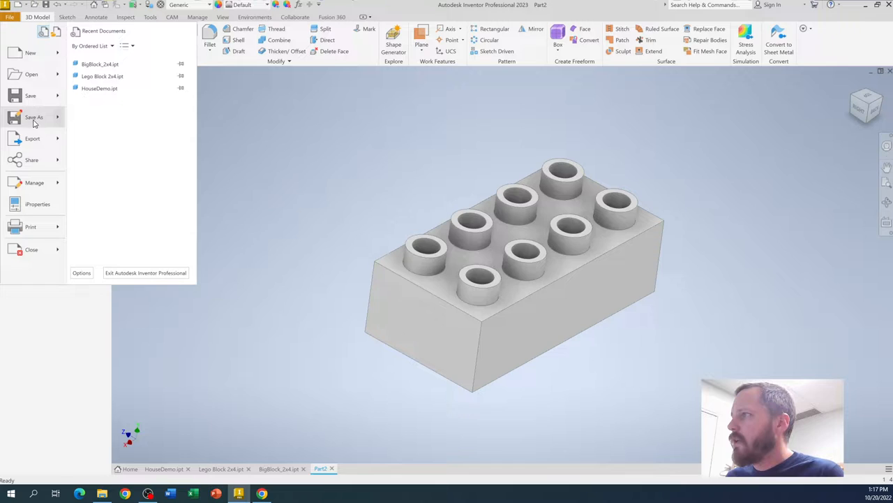
{"action": "left_click", "coordinate": [33, 117]}
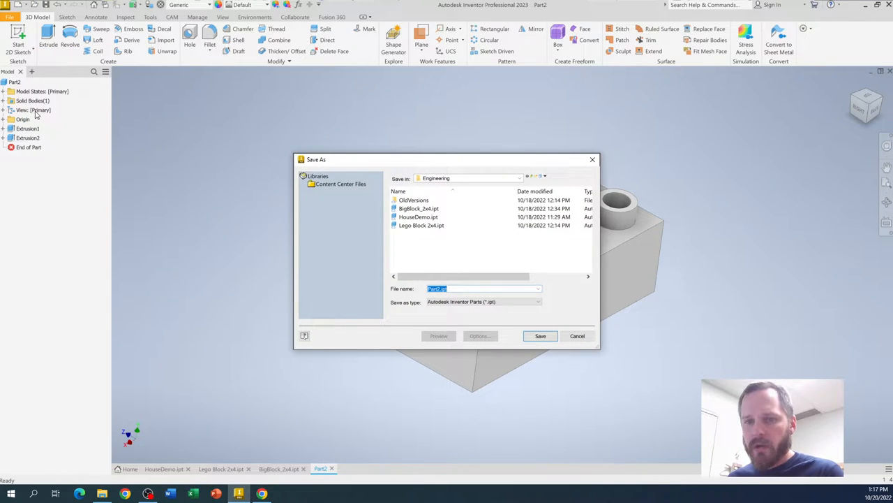
{"action": "left_click", "coordinate": [519, 178]}
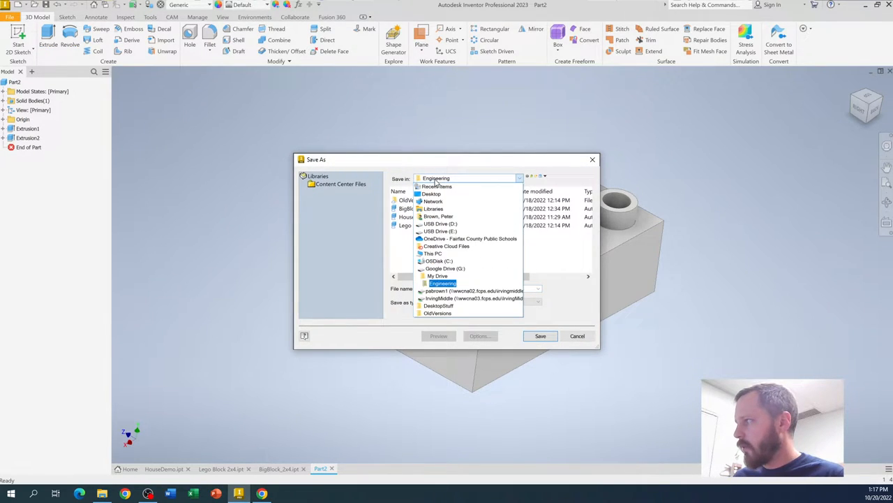
{"action": "left_click", "coordinate": [445, 268]}
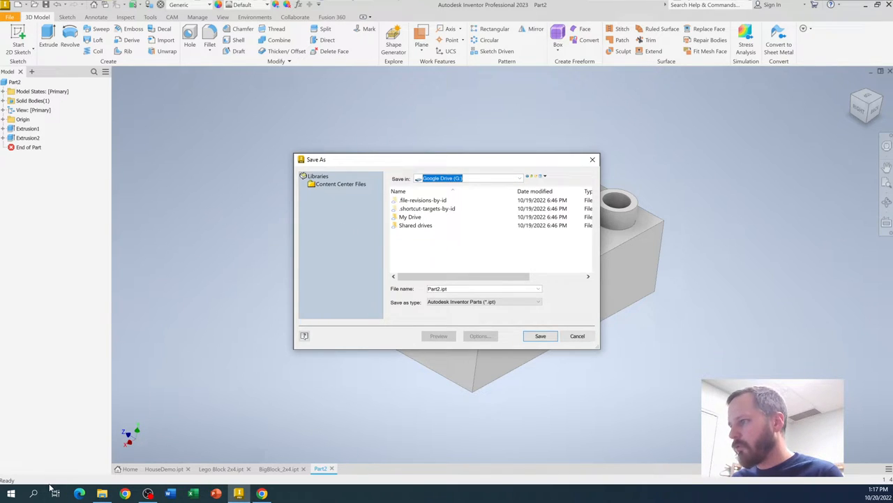
Open the Windows Start menu and scroll the app list down to Google Drive
{"action": "left_click", "coordinate": [11, 493]}
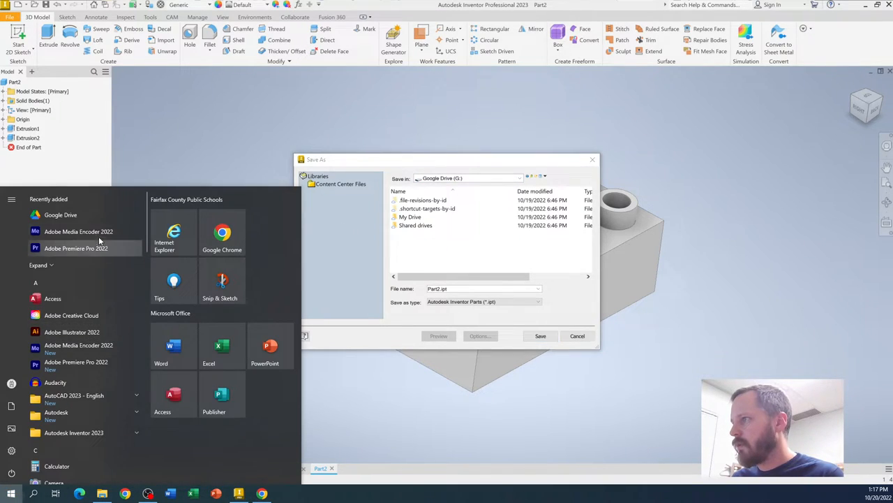
{"action": "scroll", "scroll_direction": "down", "scroll_amount": 3}
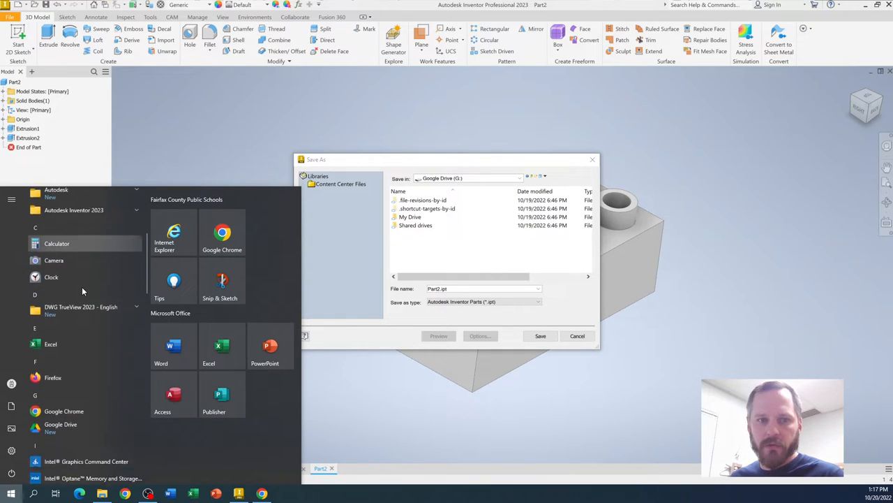
{"action": "scroll", "scroll_direction": "down", "scroll_amount": 3}
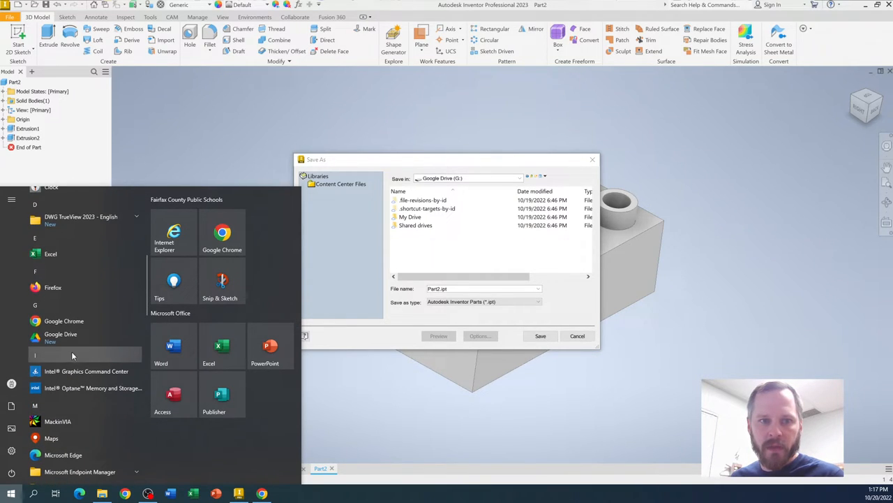
{"action": "mouse_move", "coordinate": [368, 277]}
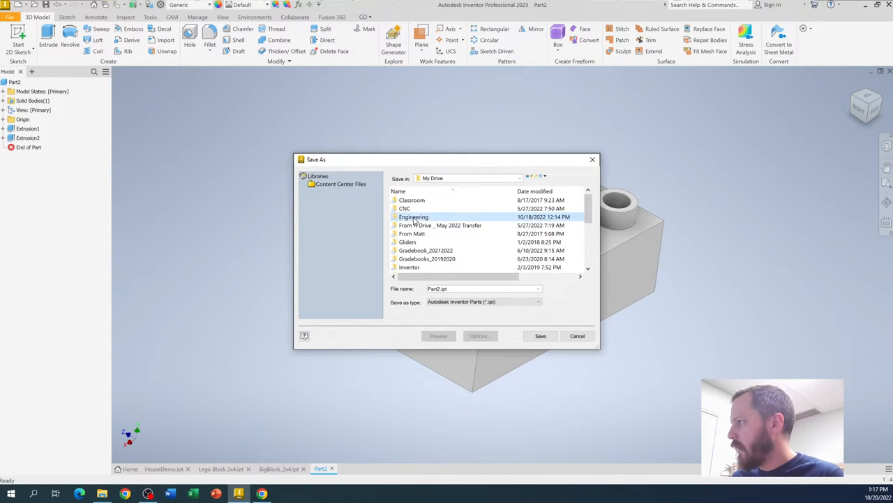
Save the part as LegoBlock2x4 inside the Google Drive Engineering folder
{"action": "double_click", "coordinate": [414, 216]}
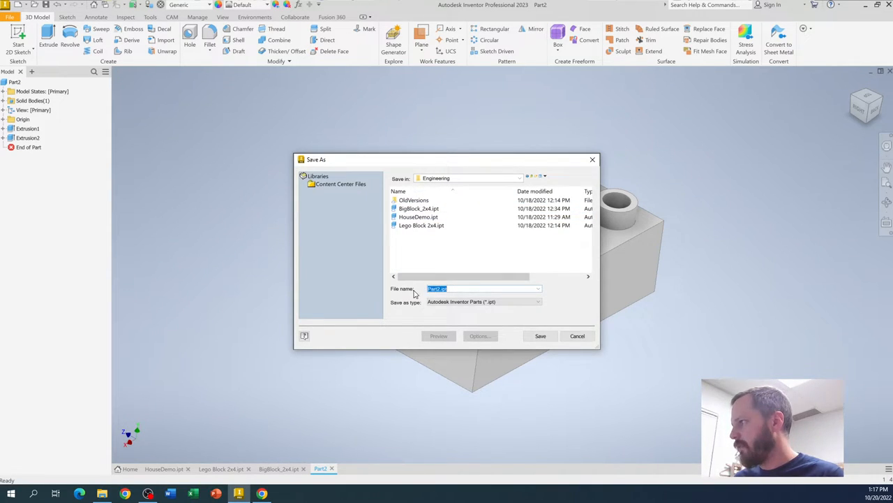
{"action": "type", "text": "LegoBlock2x4"}
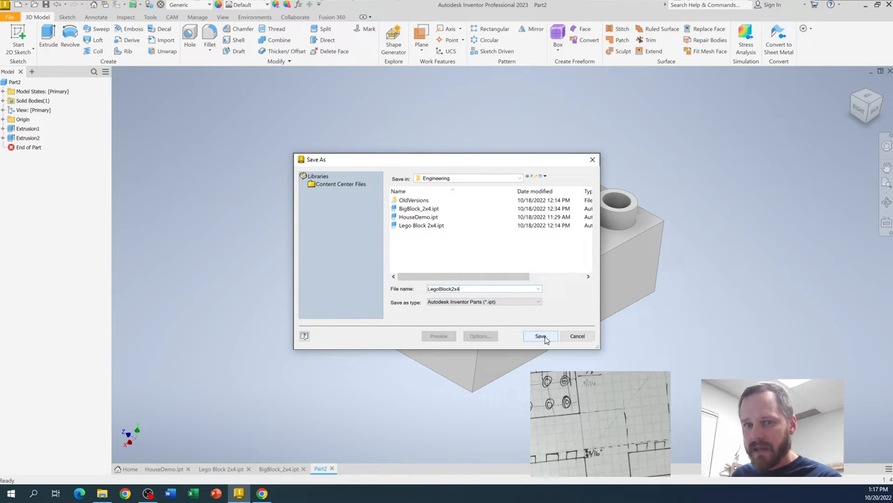
{"action": "left_click", "coordinate": [540, 336]}
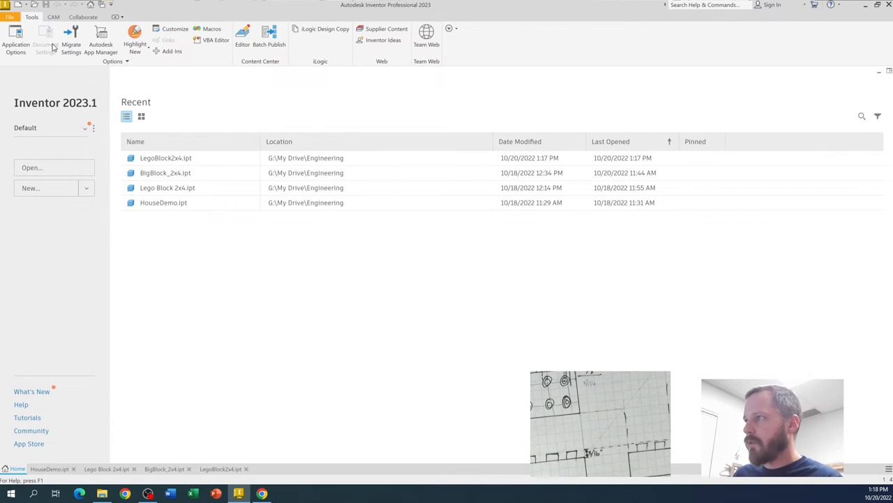
Return to the Home screen showing LegoBlock2x4.ipt as the latest recent file
{"action": "left_click", "coordinate": [10, 17]}
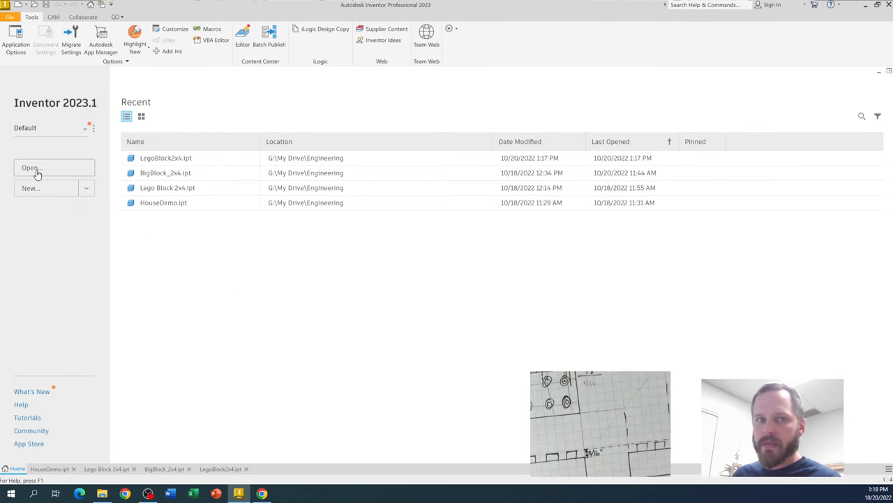
Reopen LegoBlock2x4.ipt from the Engineering folder to display the eight-stud brick
{"action": "left_click", "coordinate": [31, 168]}
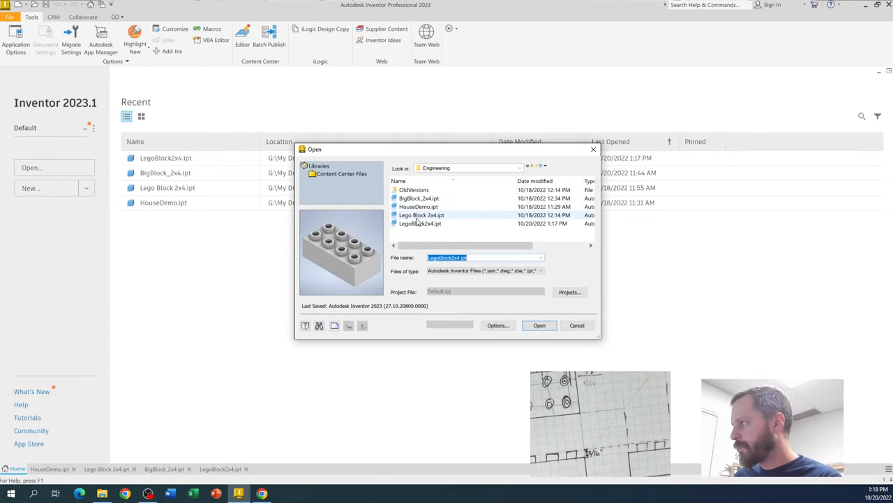
{"action": "left_click", "coordinate": [539, 325]}
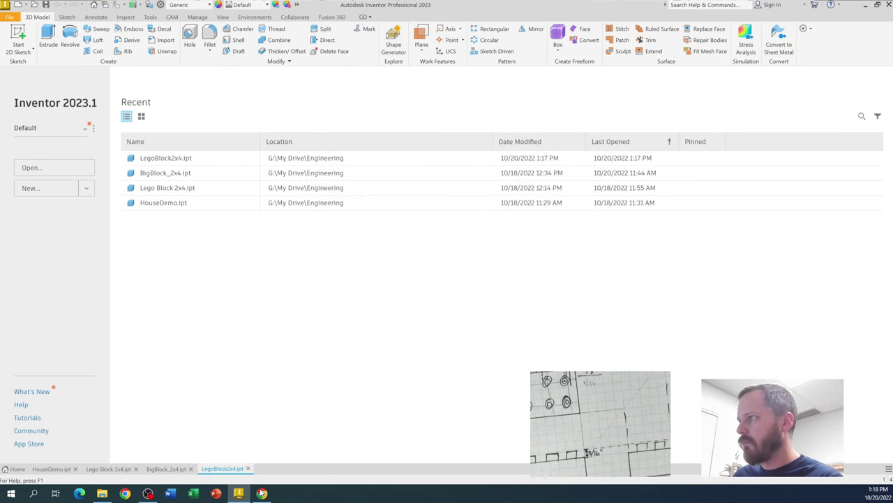
{"action": "double_click", "coordinate": [165, 157]}
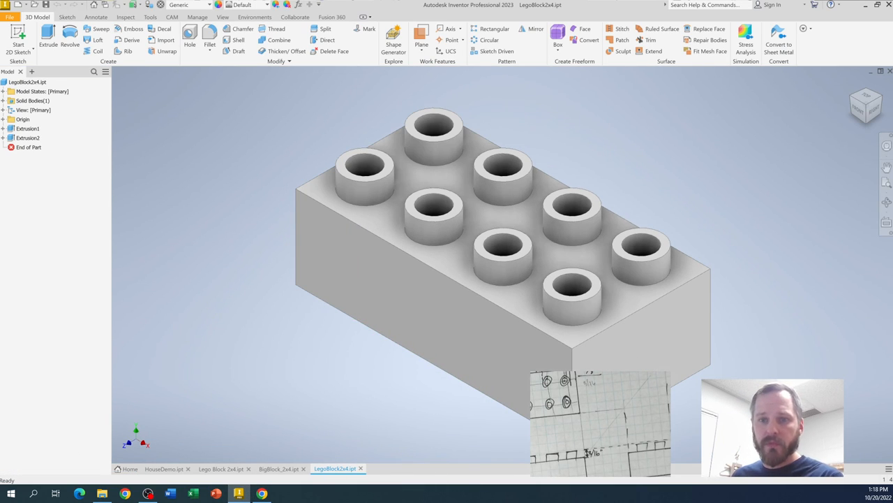